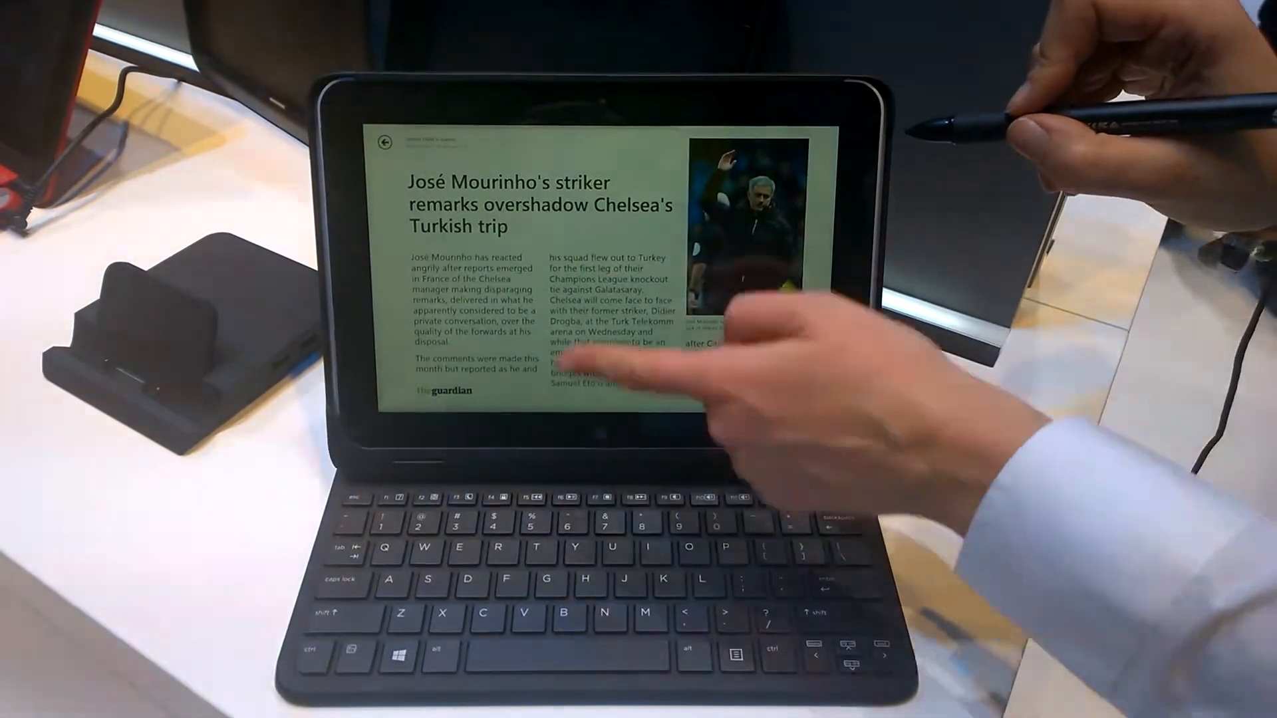
Step: Leave the Chelsea news article for the Start screen and open Search from the Charms bar
{"action": "left_click", "coordinate": [384, 141]}
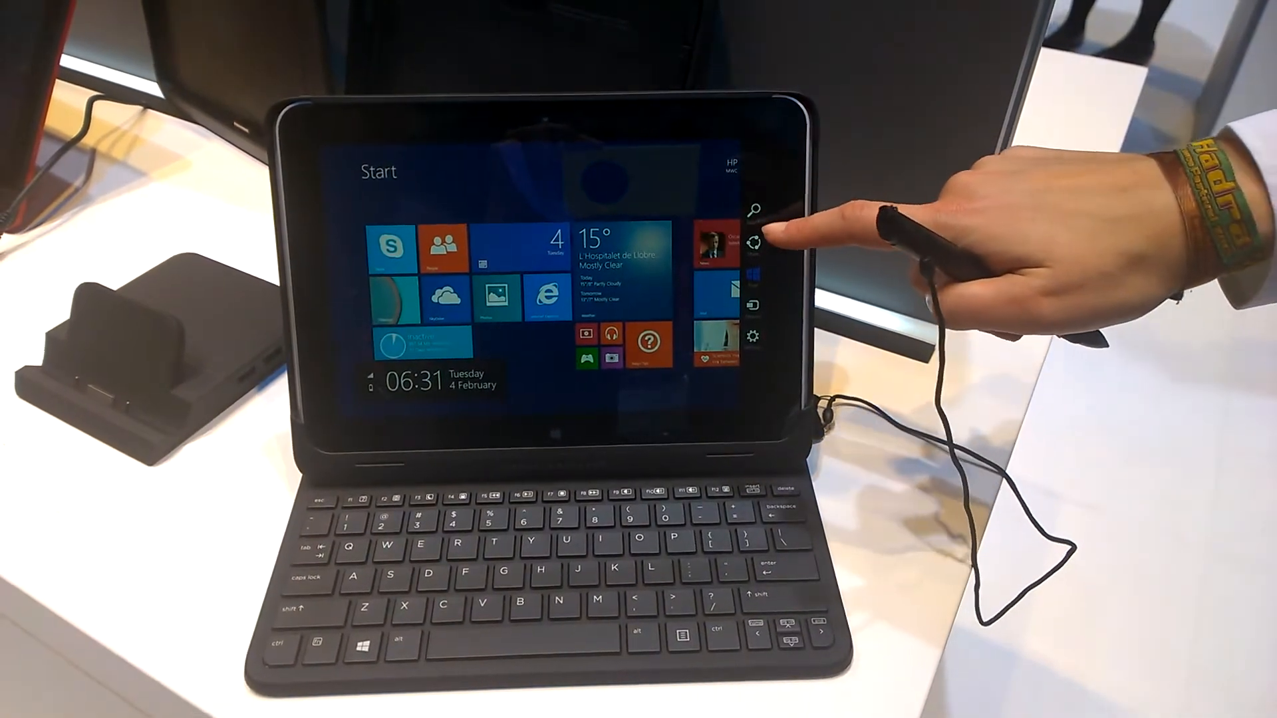
{"action": "left_click", "coordinate": [757, 213]}
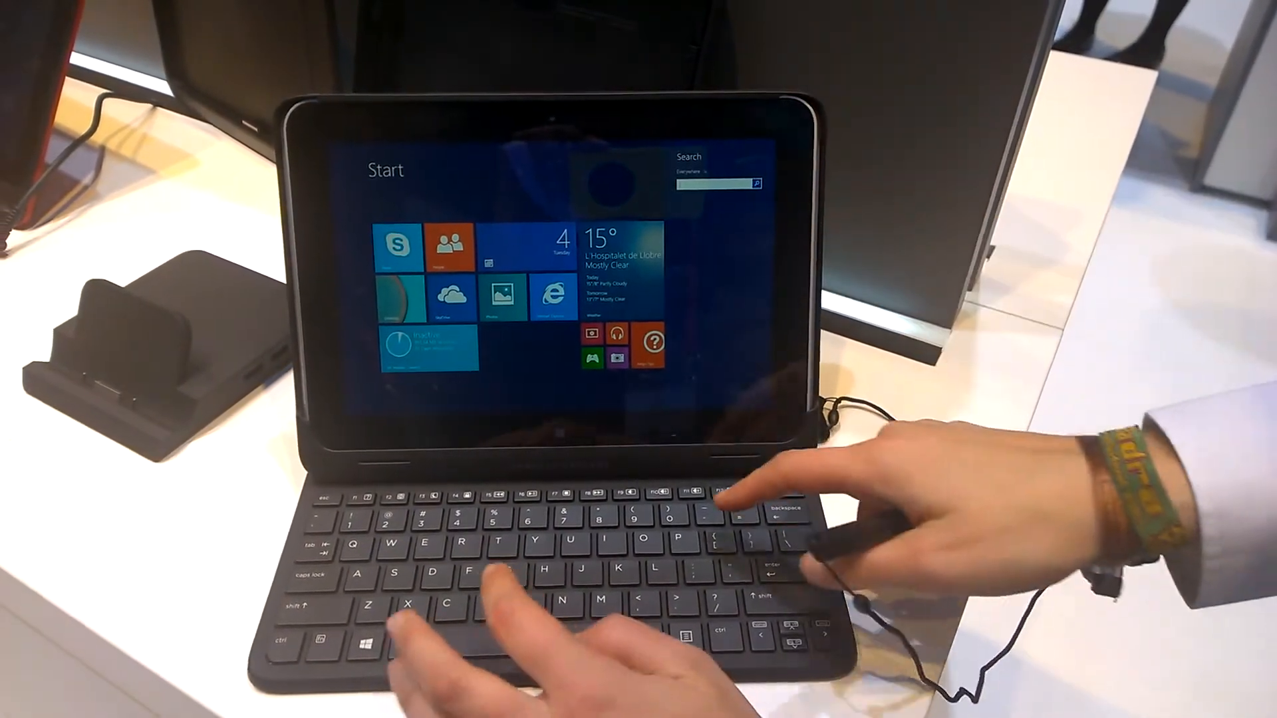